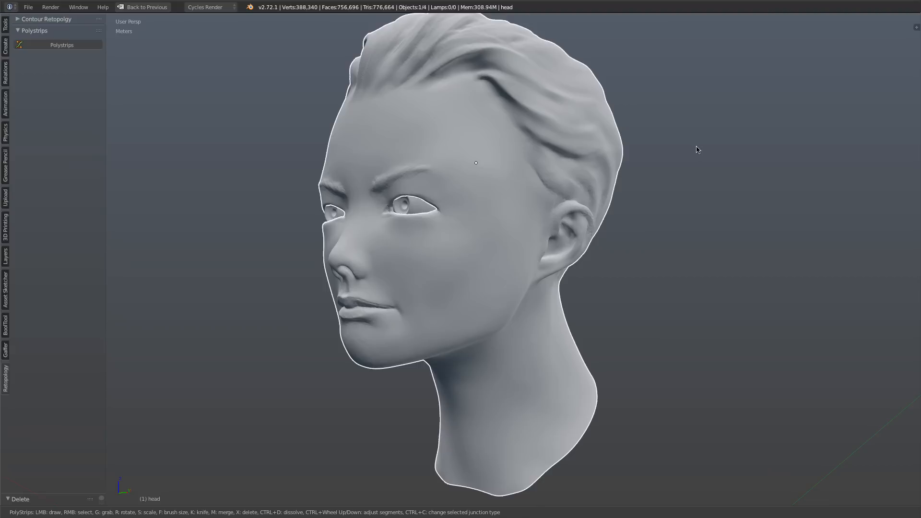
{"action": "mouse_move", "coordinate": [190, 125]}
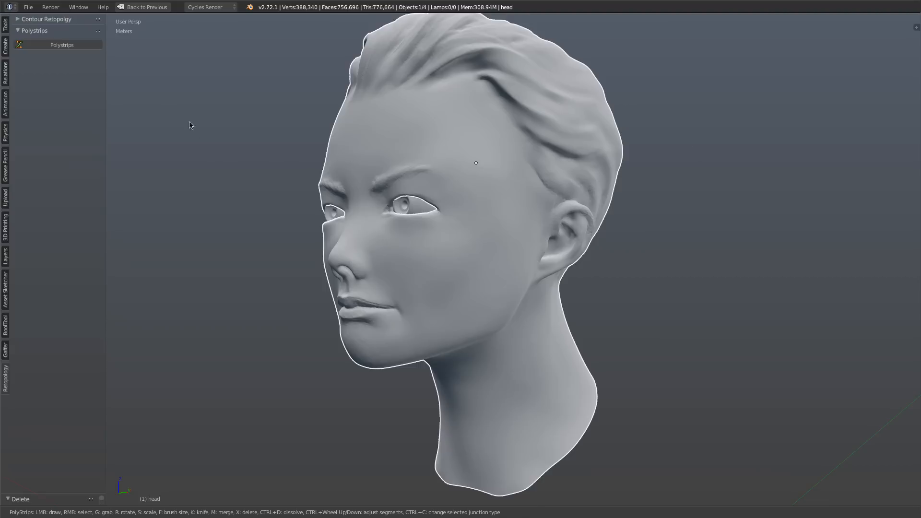
{"action": "mouse_move", "coordinate": [124, 72]}
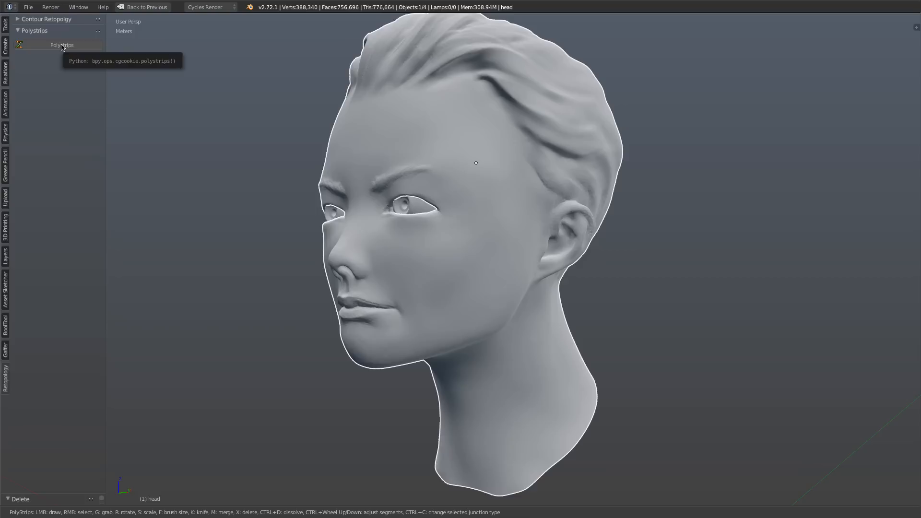
Start a Polystrips retopology object on the sculpted head from the Tool Shelf
{"action": "left_click", "coordinate": [61, 45]}
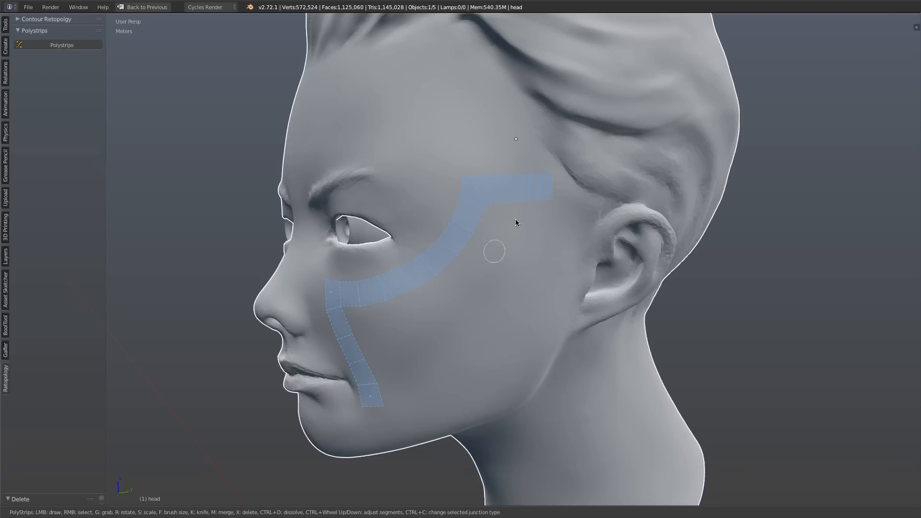
{"action": "mouse_move", "coordinate": [515, 221]}
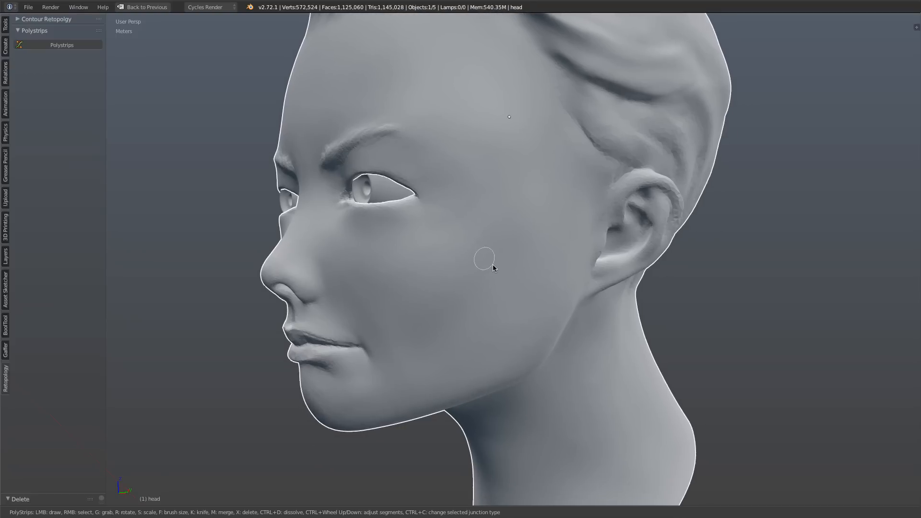
{"action": "mouse_move", "coordinate": [582, 199]}
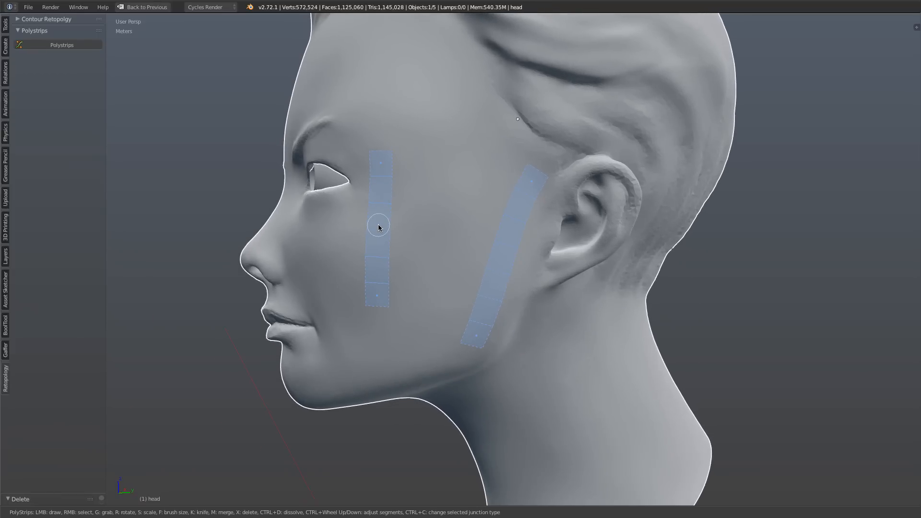
{"action": "mouse_move", "coordinate": [519, 188]}
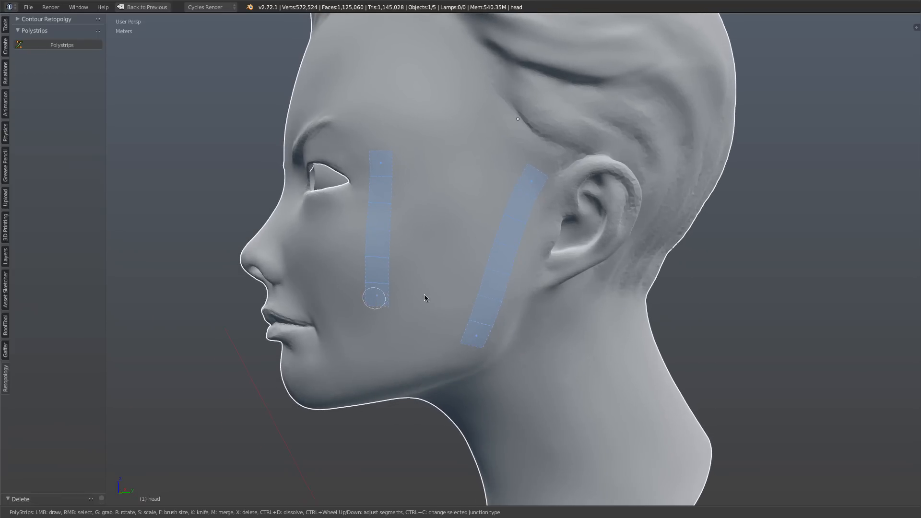
{"action": "mouse_move", "coordinate": [454, 228]}
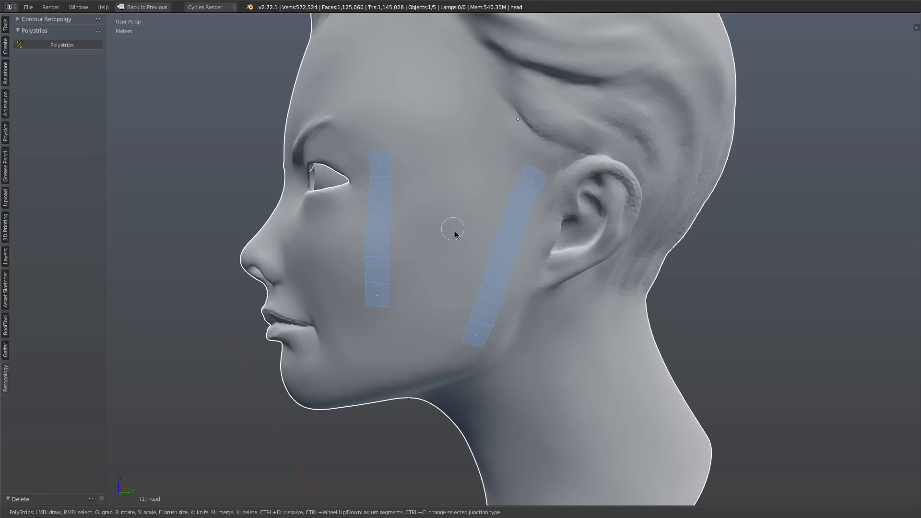
{"action": "mouse_move", "coordinate": [463, 247]}
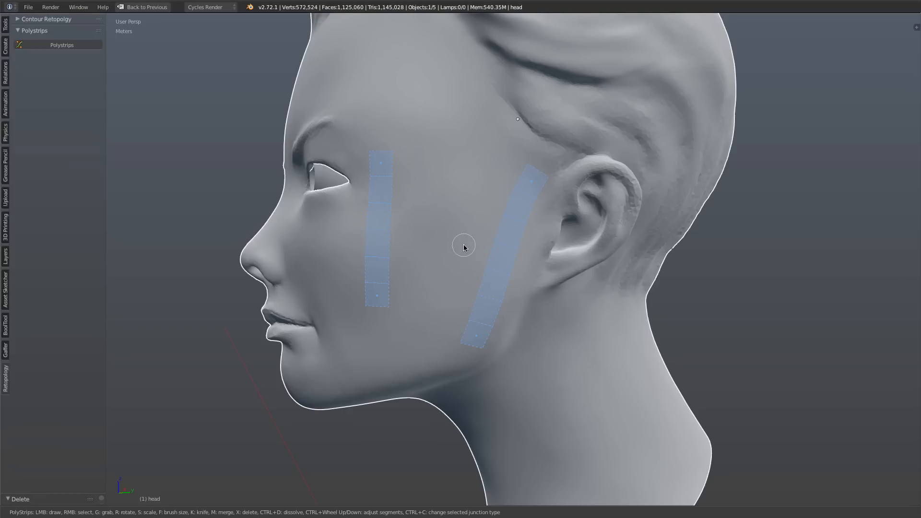
{"action": "mouse_move", "coordinate": [462, 246]}
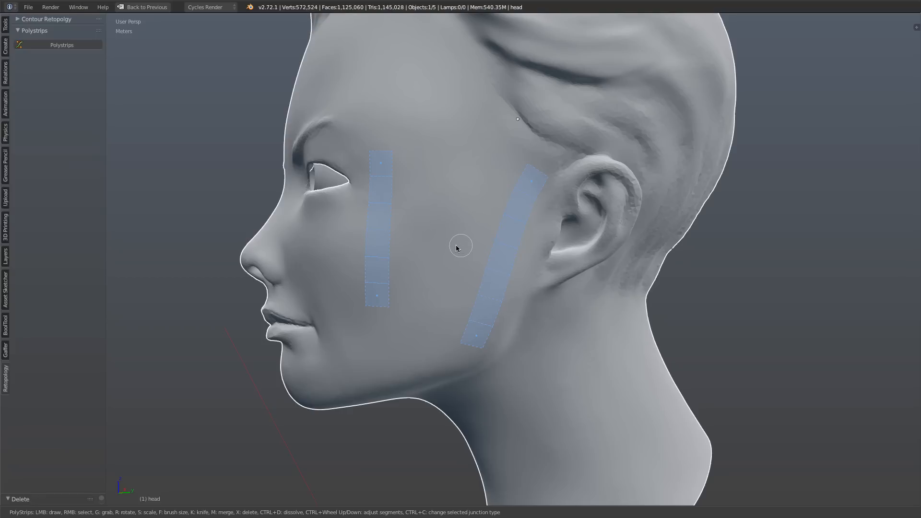
{"action": "mouse_move", "coordinate": [464, 344]}
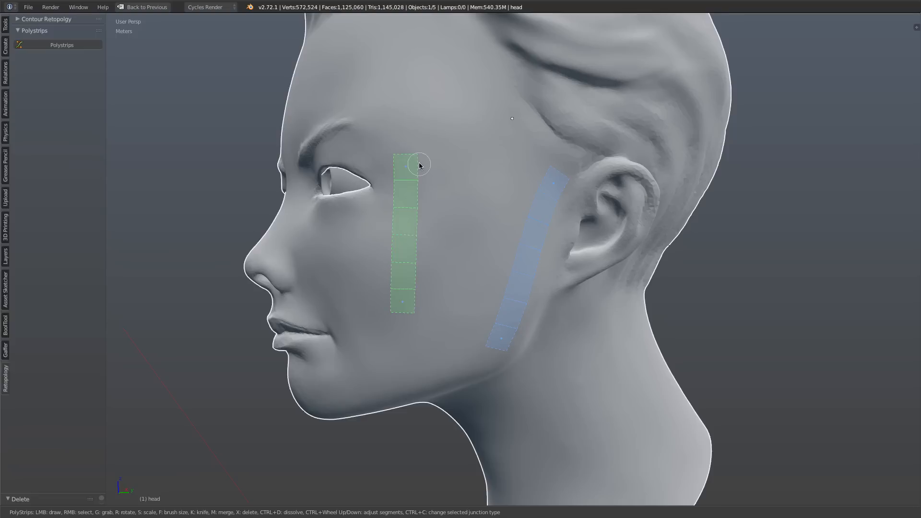
{"action": "mouse_move", "coordinate": [528, 262]}
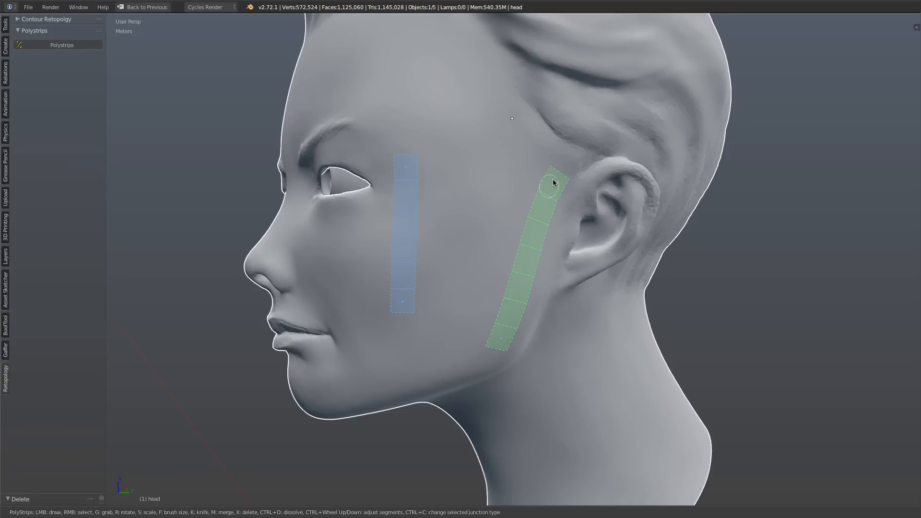
Draw a vertical Polystrips strip down the cheek below the eye
{"action": "left_click_drag", "start_coordinate": [553, 179], "coordinate": [410, 171]}
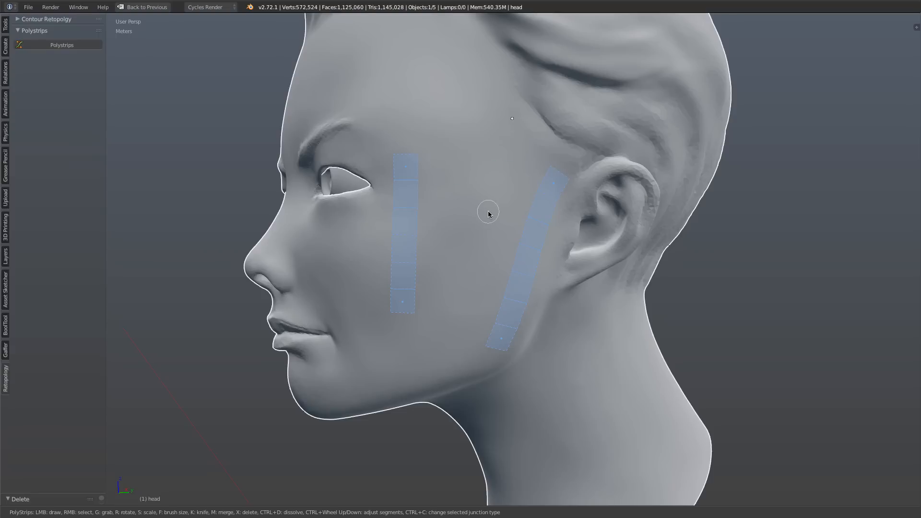
{"action": "mouse_move", "coordinate": [444, 240]}
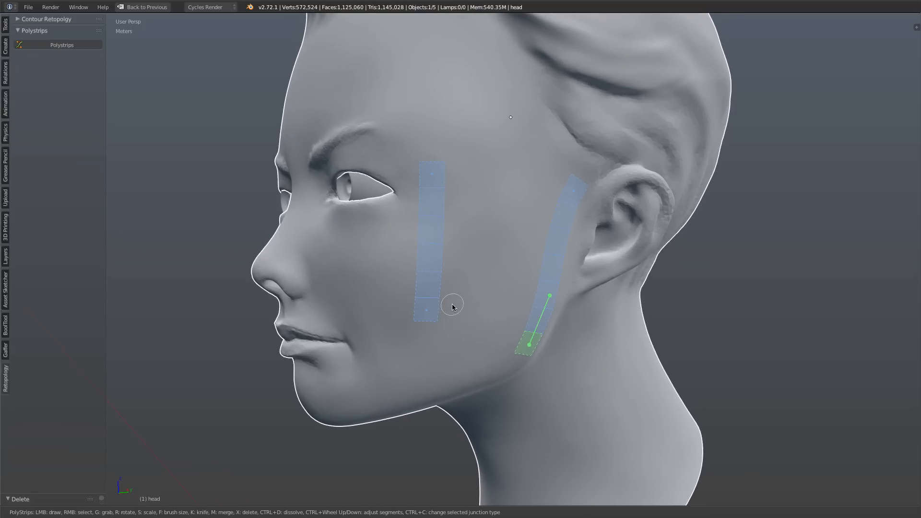
{"action": "mouse_move", "coordinate": [438, 228]}
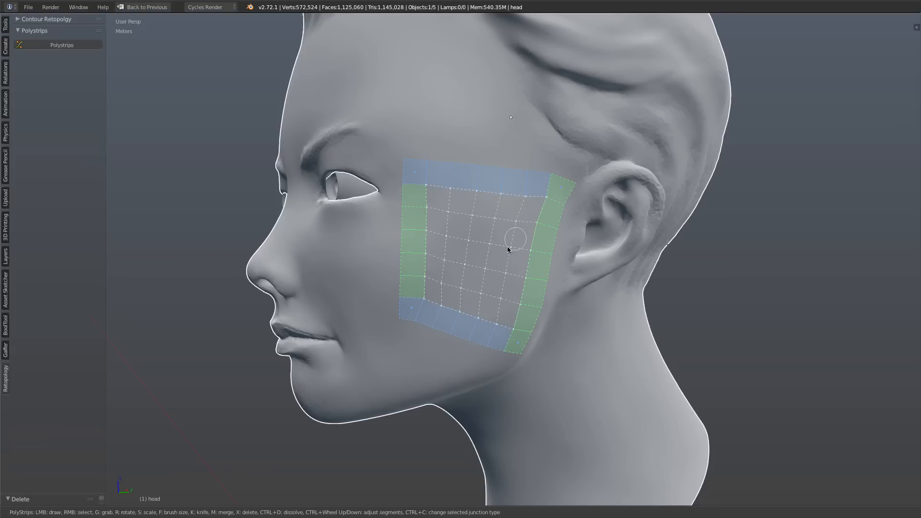
{"action": "mouse_move", "coordinate": [409, 210]}
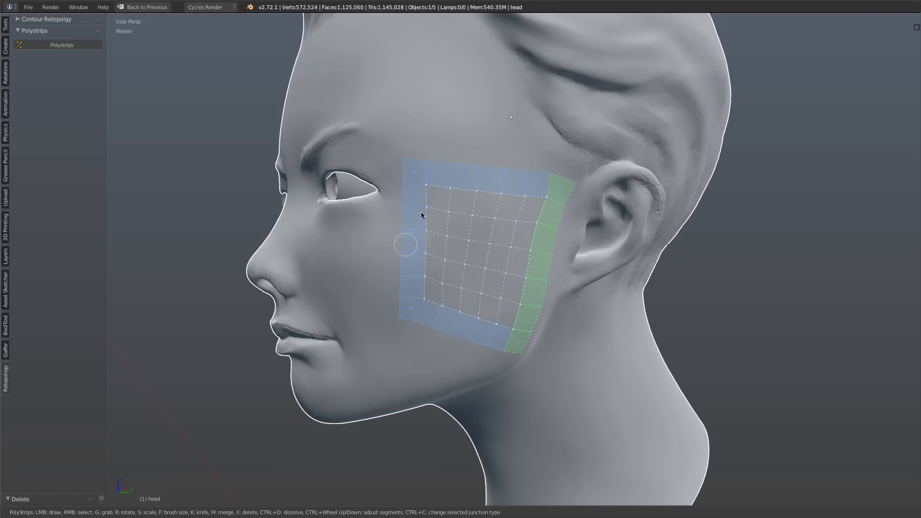
Fill the closed cheek strip border with a quad grid
{"action": "left_click", "coordinate": [415, 175]}
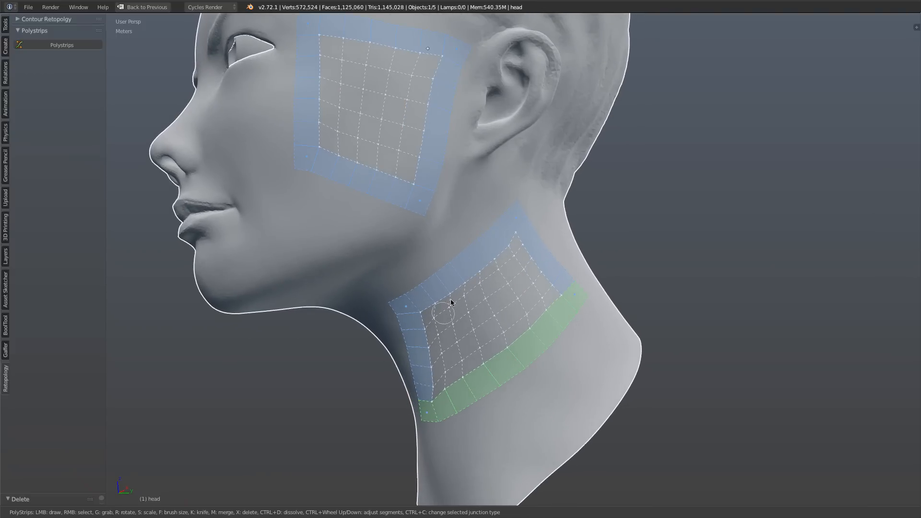
{"action": "mouse_move", "coordinate": [515, 279]}
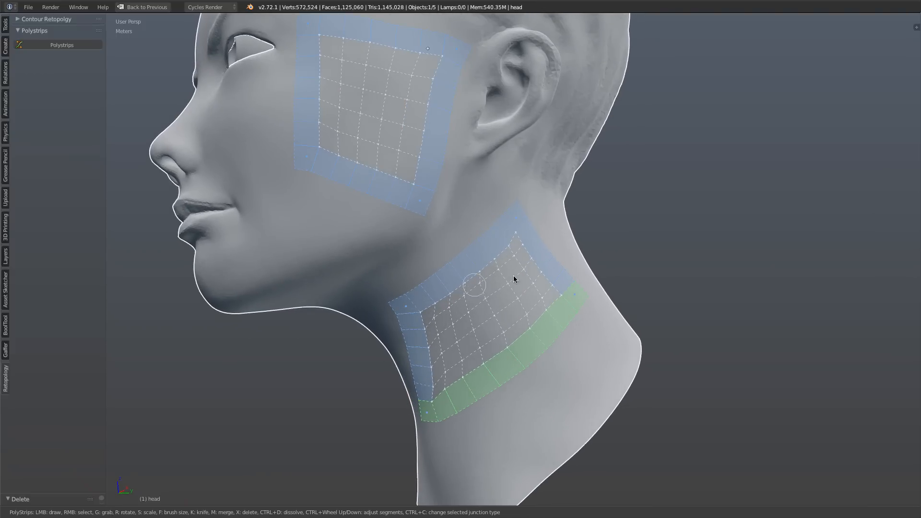
{"action": "mouse_move", "coordinate": [412, 296]}
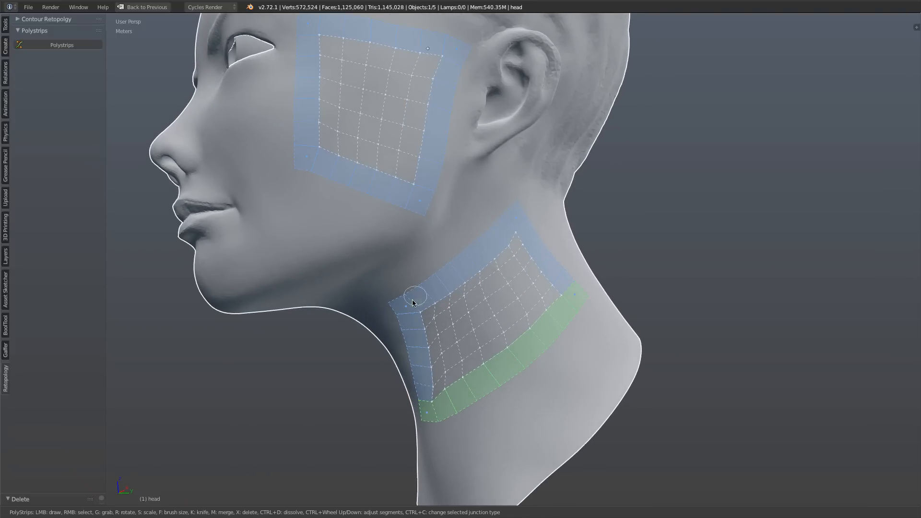
Draw a Polystrips strip on the side of the neck for the second grid-filled patch
{"action": "left_click_drag", "start_coordinate": [414, 297], "coordinate": [427, 328]}
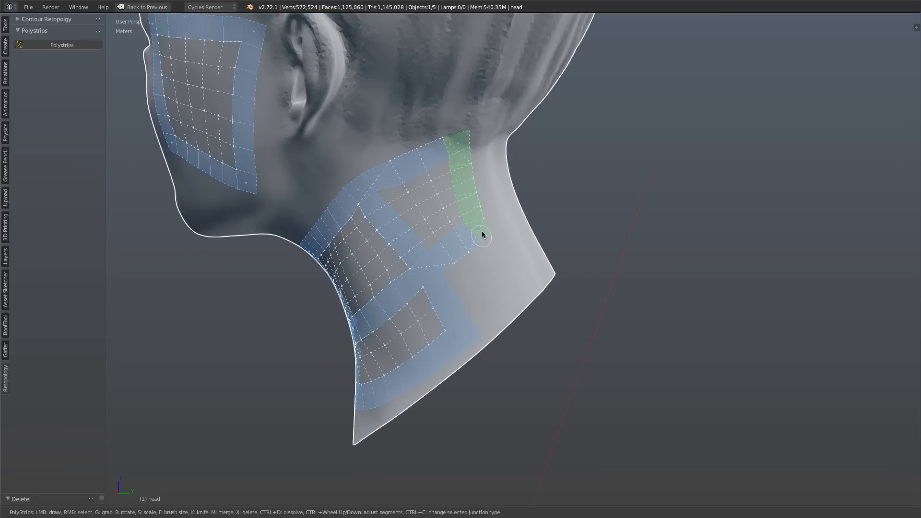
Draw a connected strip on the neck, then orbit out to review the chained neck patches with the cheek patch
{"action": "left_click_drag", "start_coordinate": [482, 234], "coordinate": [462, 142]}
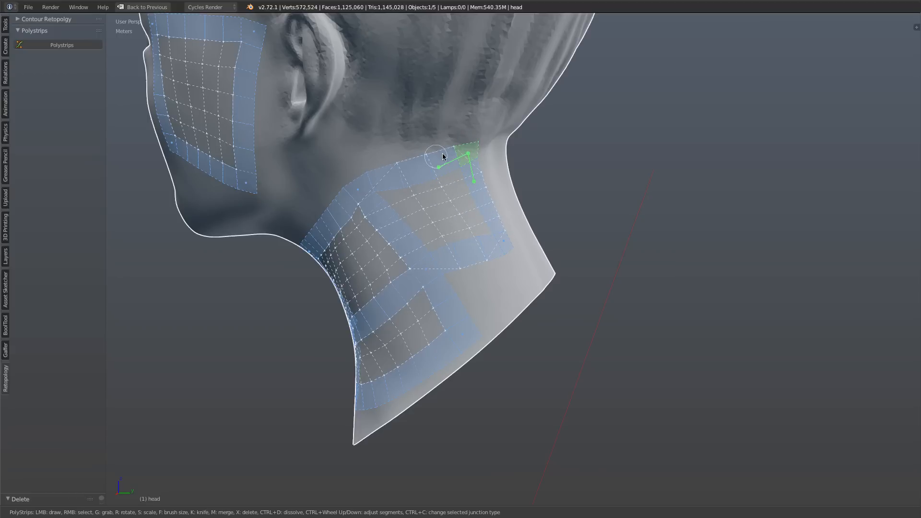
{"action": "mouse_move", "coordinate": [433, 213]}
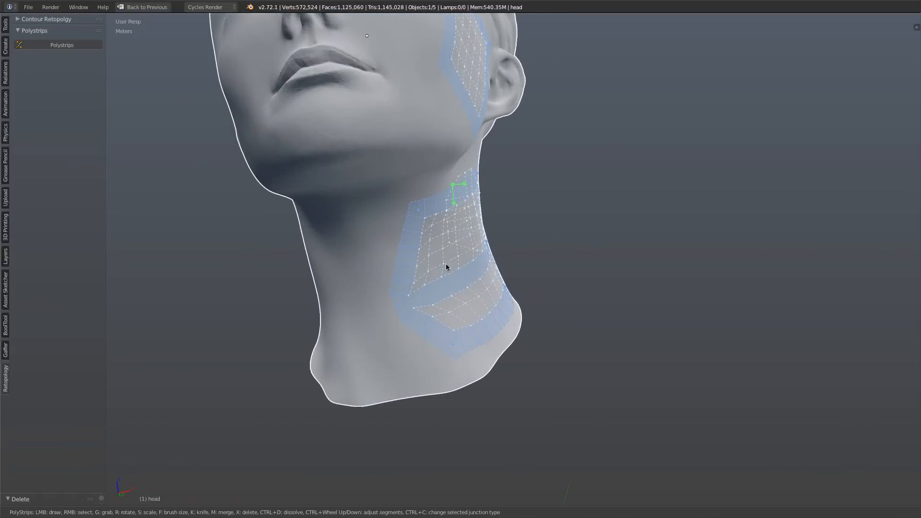
{"action": "left_click_drag", "start_coordinate": [446, 264], "coordinate": [423, 258]}
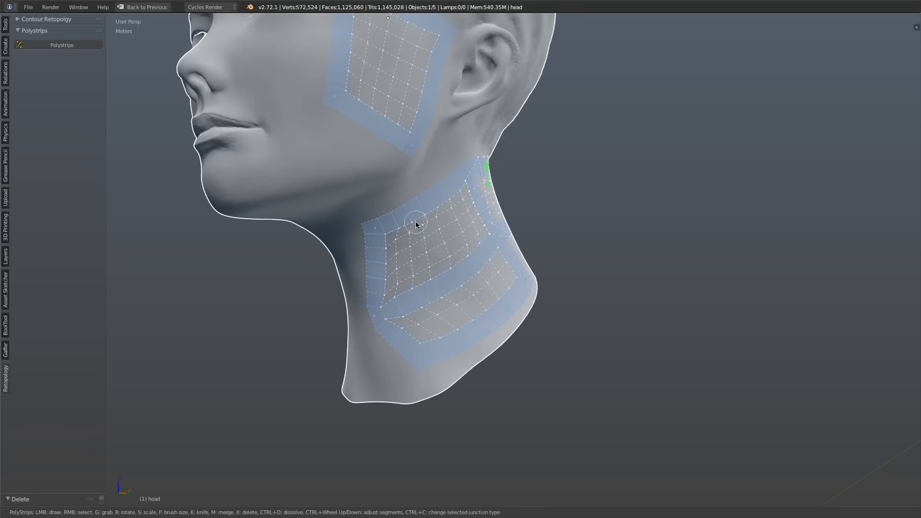
{"action": "left_click_drag", "start_coordinate": [415, 224], "coordinate": [337, 285]}
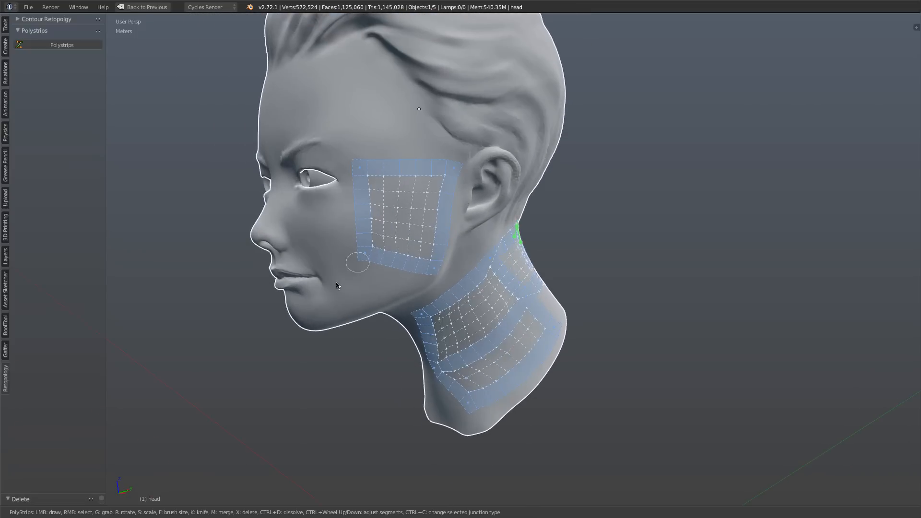